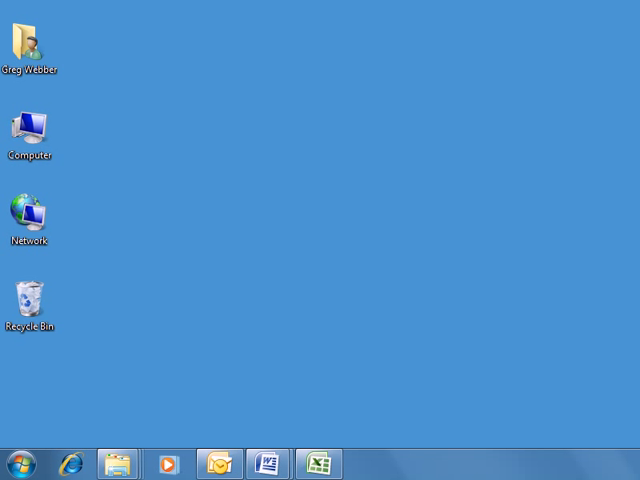
# Open the Start menu from the desktop taskbar
pyautogui.click(20, 462)
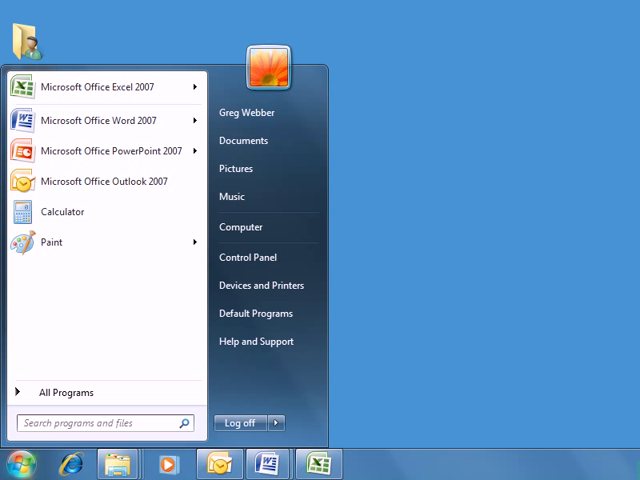
pyautogui.moveTo(100, 87)
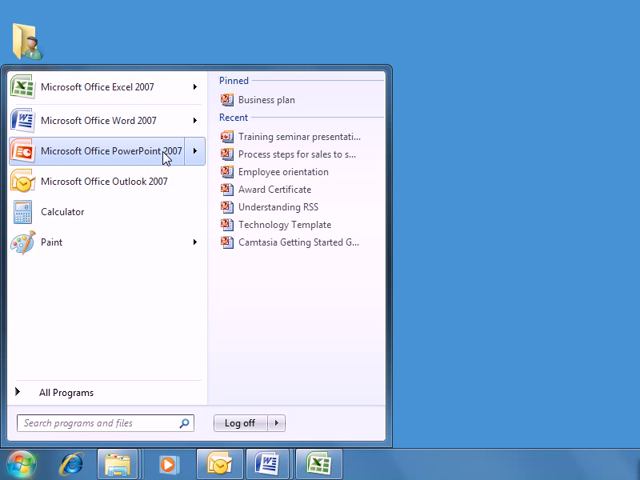
pyautogui.moveTo(290, 137)
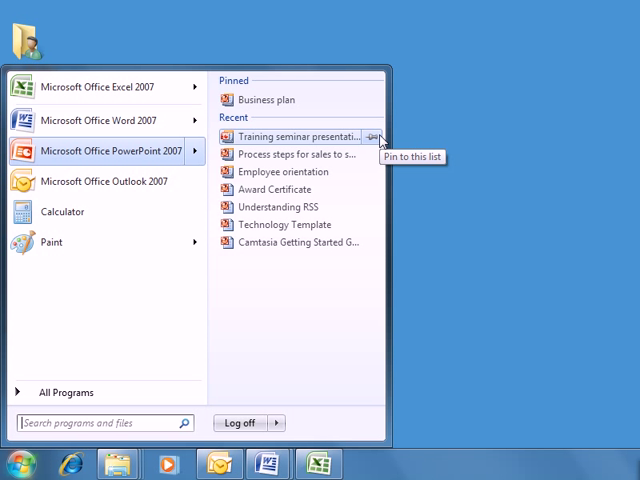
# Pin the training seminar presentation in PowerPoint 2007's Jump List
pyautogui.click(373, 137)
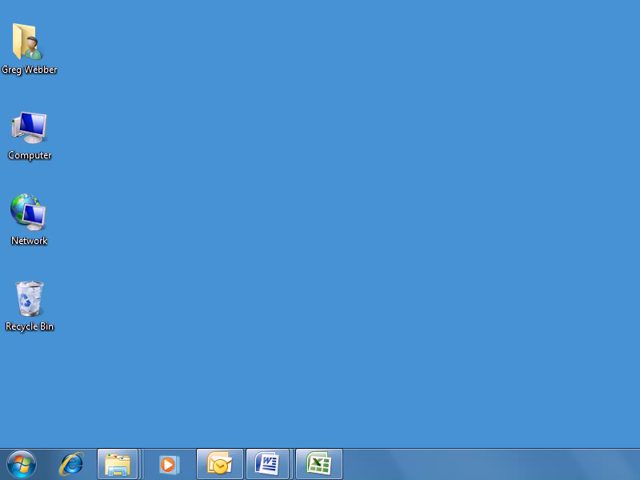
pyautogui.moveTo(241, 429)
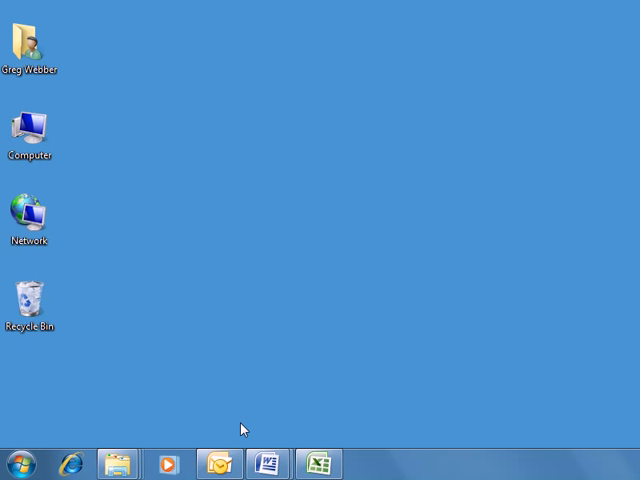